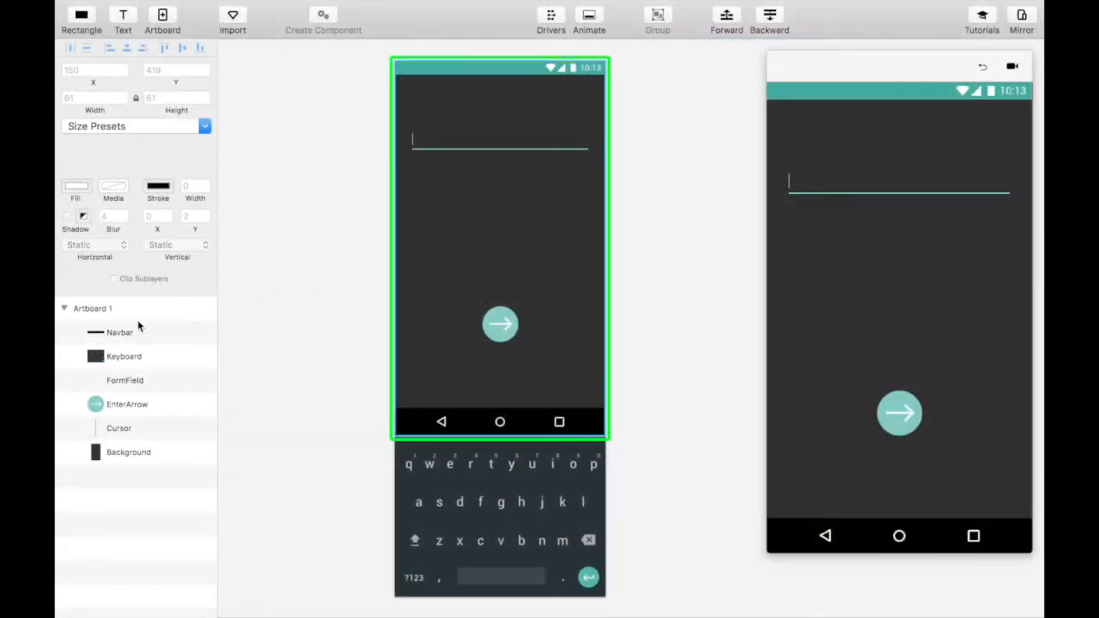
- Inspect the Navbar, FormField and Cursor layers while placing the 50% Username text label
left_click(119, 333)
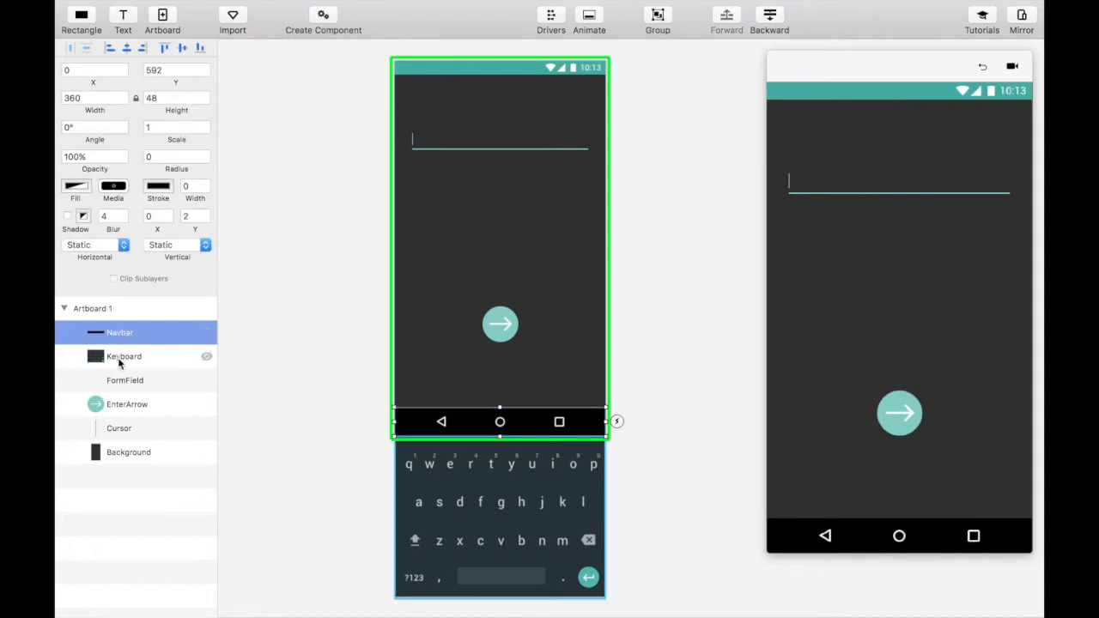
left_click(124, 380)
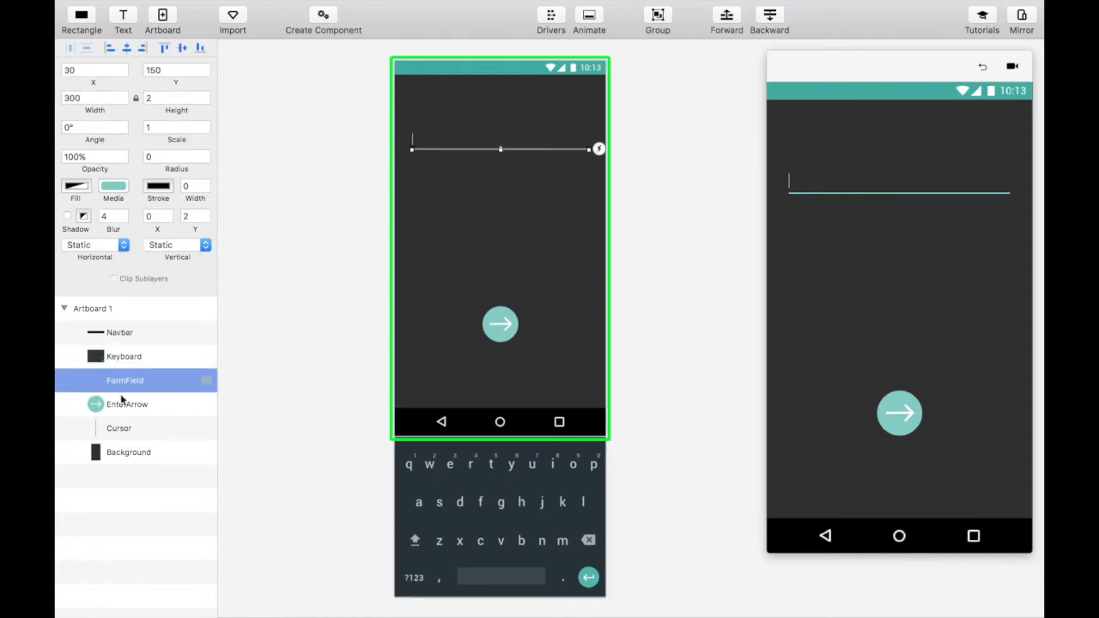
left_click(118, 429)
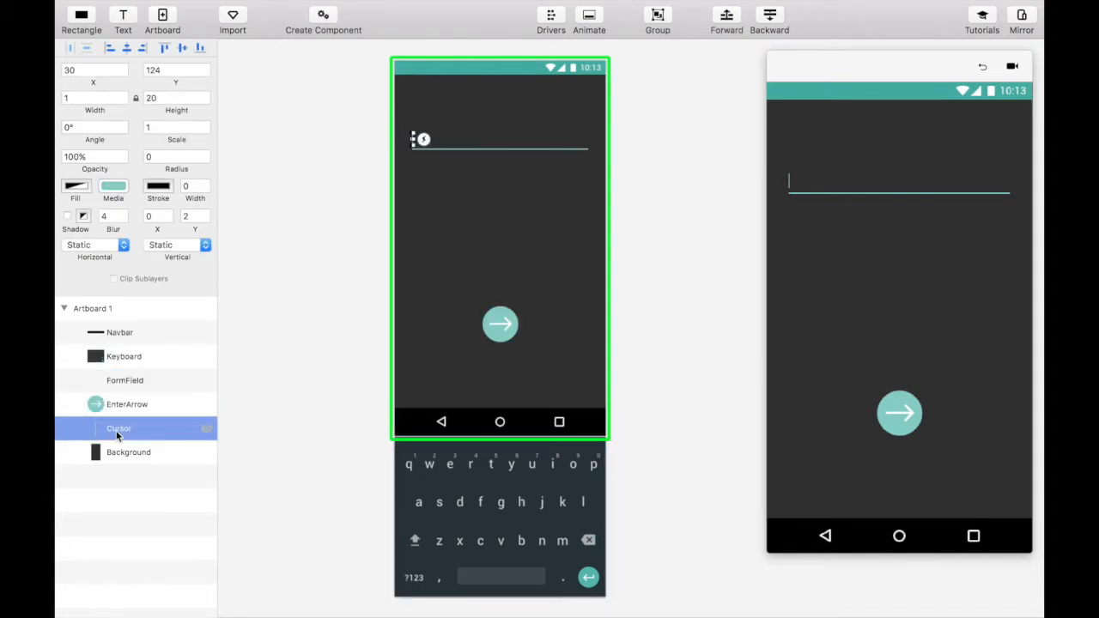
left_click(123, 356)
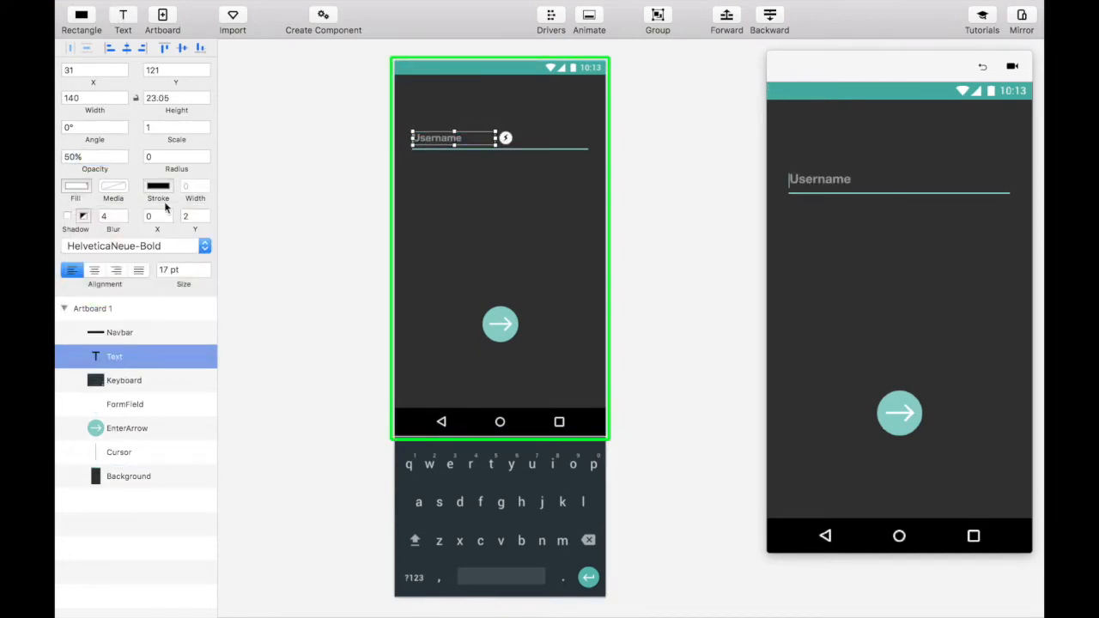
left_click(133, 245)
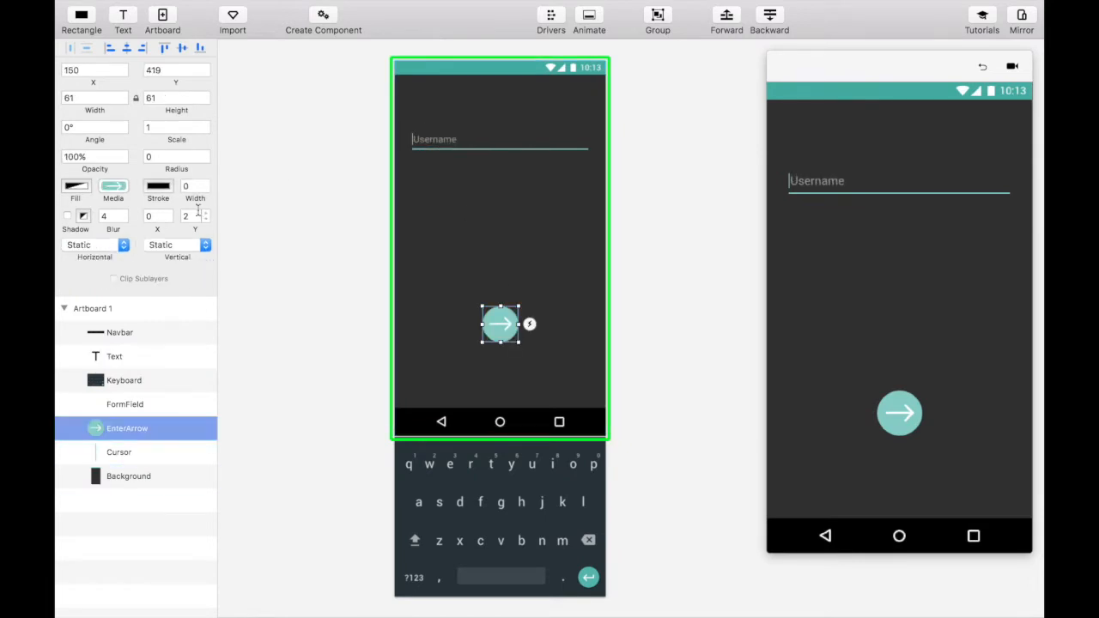
- Set the EnterArrow button's opacity to 50%
type("50%")
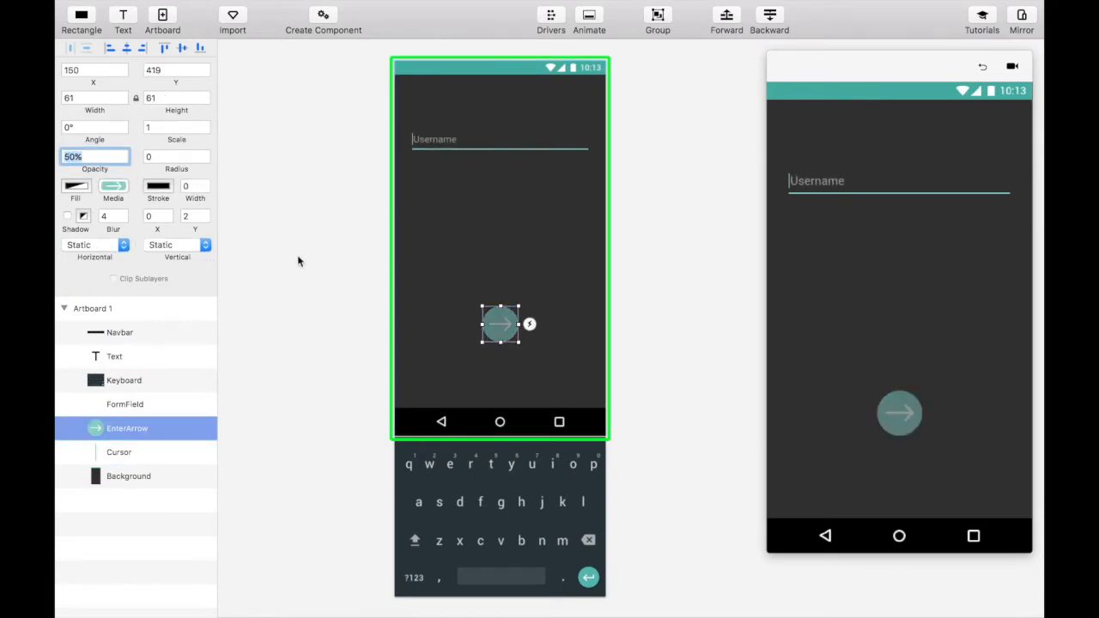
left_click(119, 452)
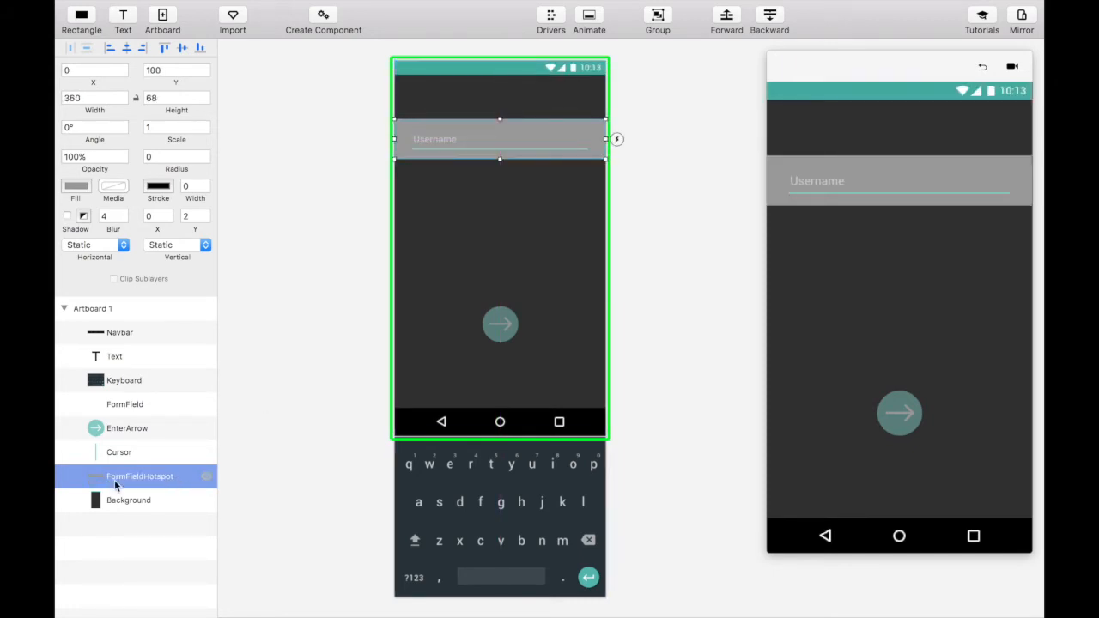
- Move FormFieldHotspot to the top of the layer stack and set its fill alpha to 0
left_click_drag(139, 476, 120, 320)
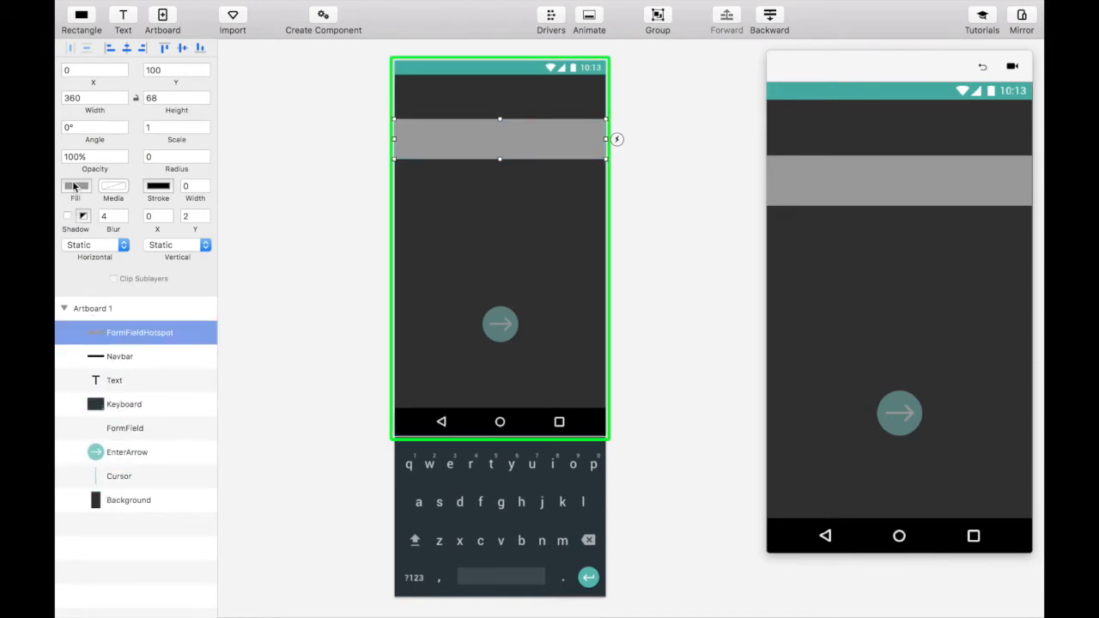
left_click(76, 186)
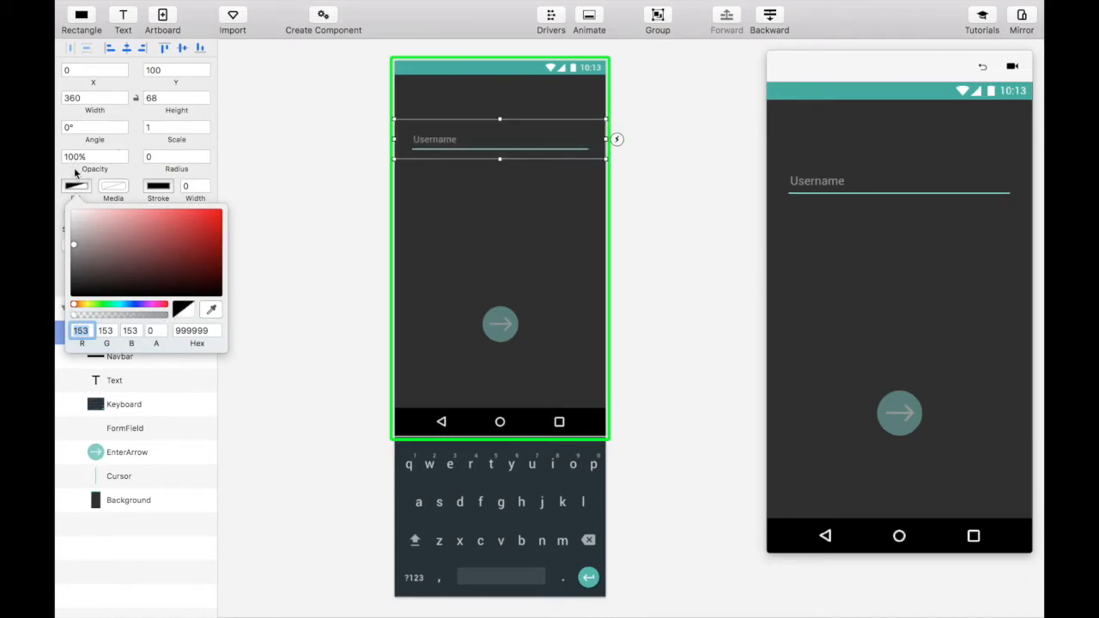
left_click(76, 188)
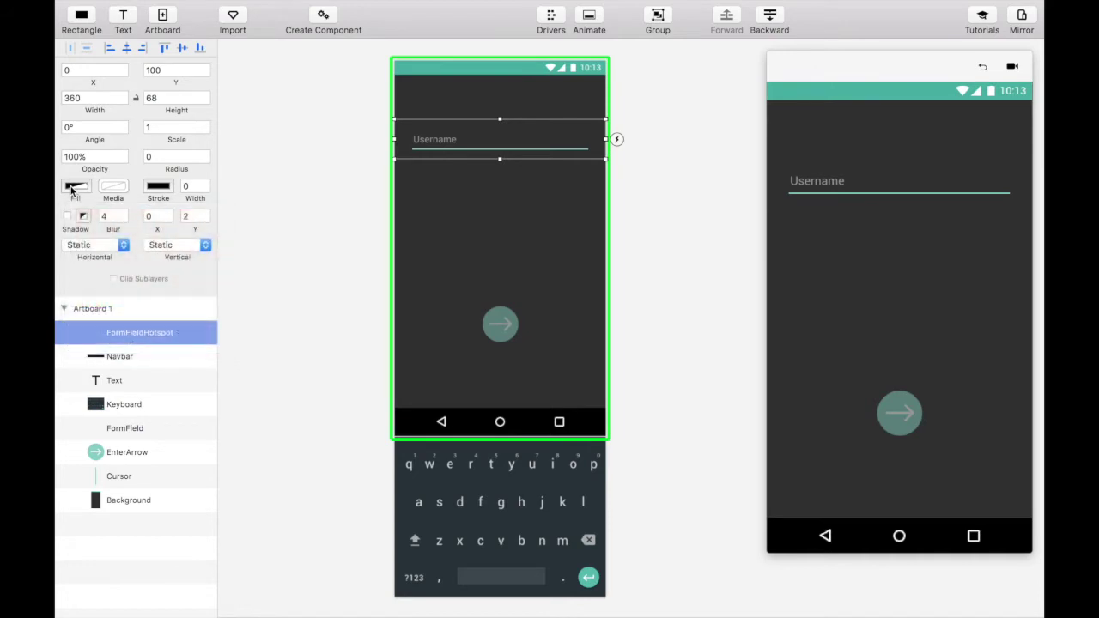
left_click(76, 186)
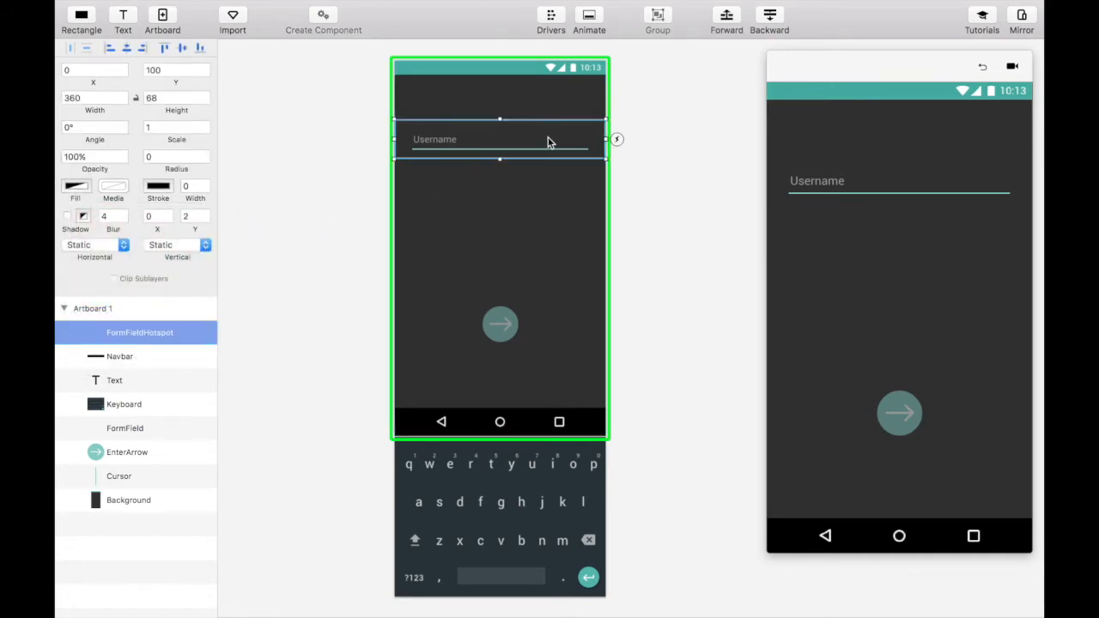
- Link the FormFieldHotspot tap to a new Artboard 2 with keyboard and arrow raised
left_click(617, 139)
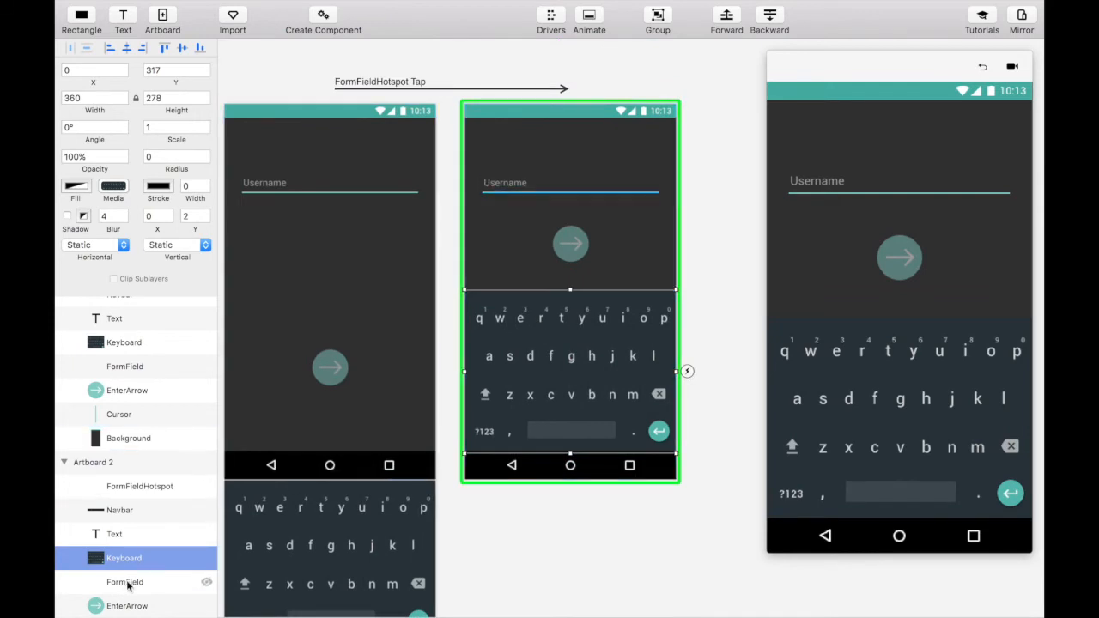
- Raise the Artboard 2 Username label as Roboto-Regular 16pt text at 100% opacity
left_click(125, 582)
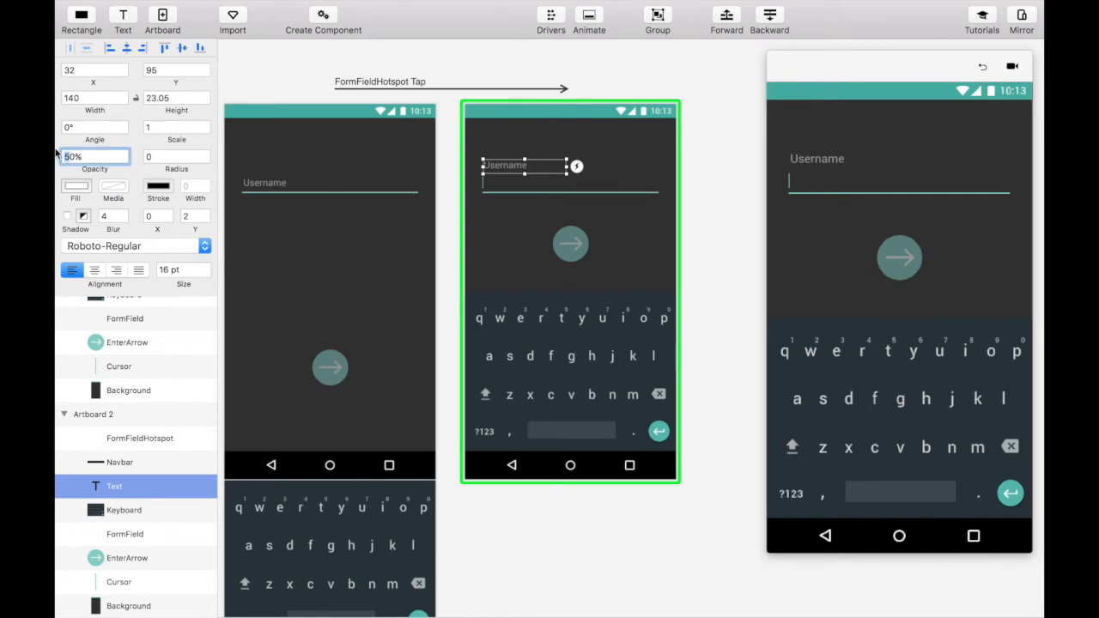
type("100%")
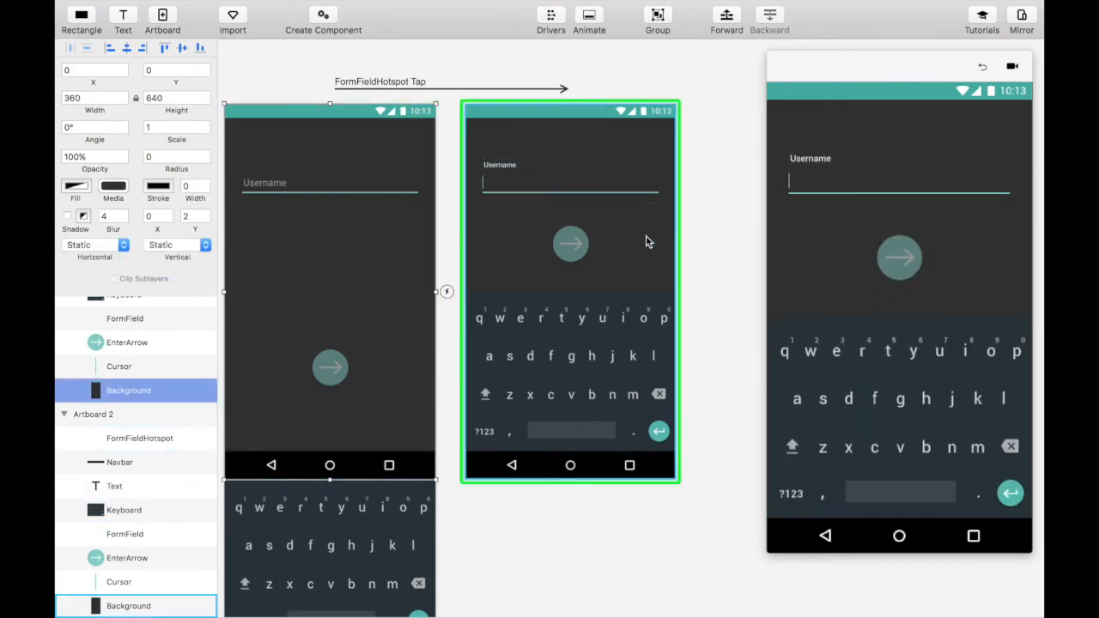
- Duplicate Artboard 2 into Artboard 3, hide its cursor, and add auto transitions both ways
left_click(92, 414)
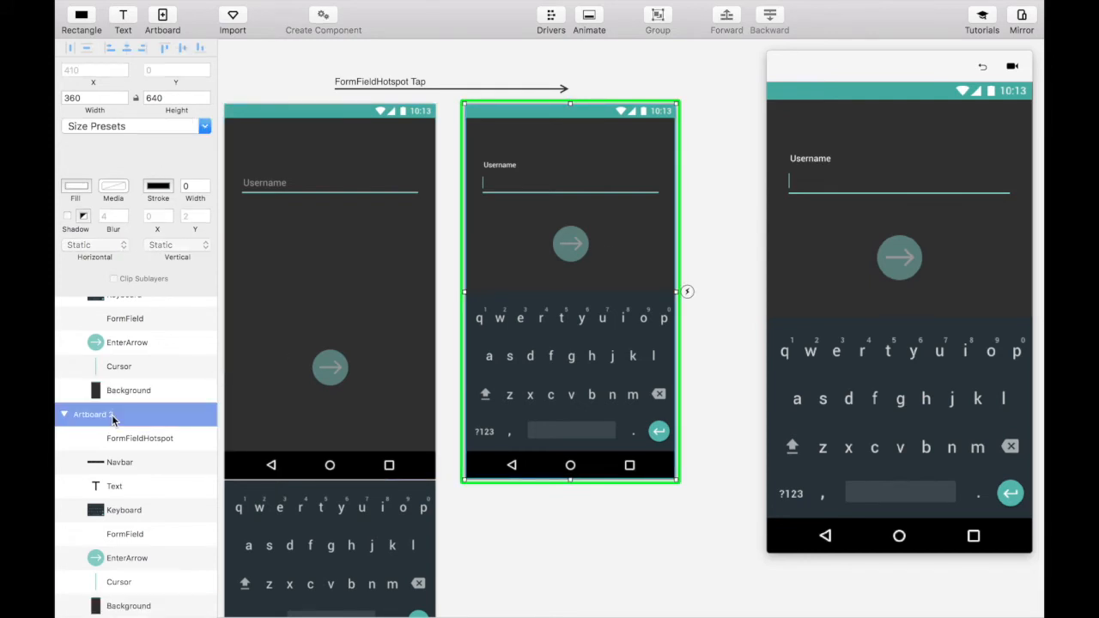
left_click(687, 292)
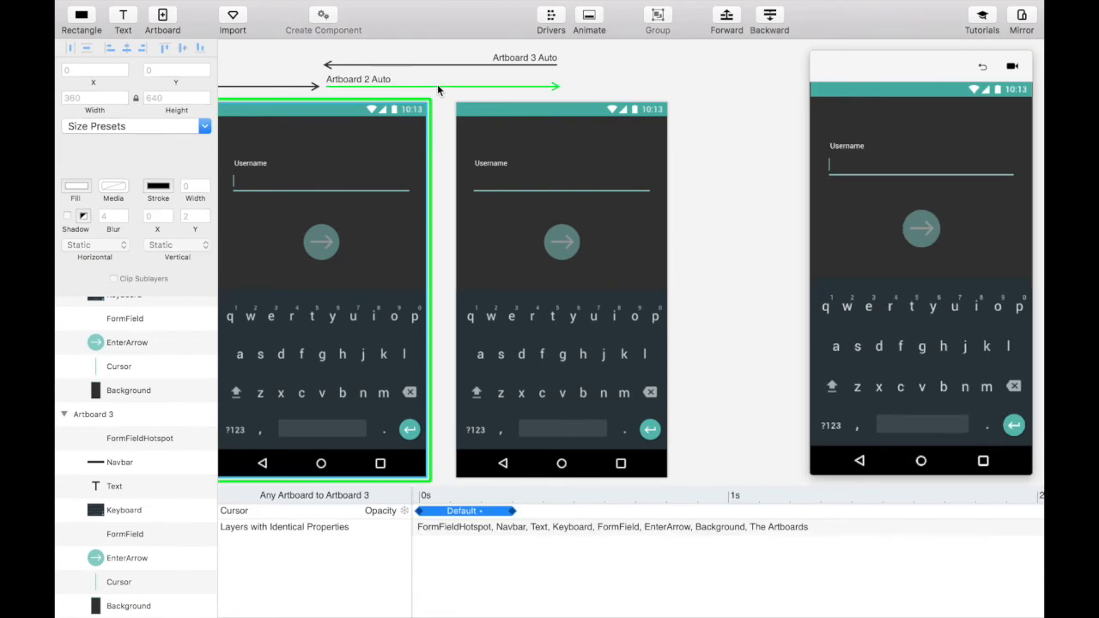
- Set the Cursor Opacity curve in the Animate timeline to Ease Both
left_click(458, 511)
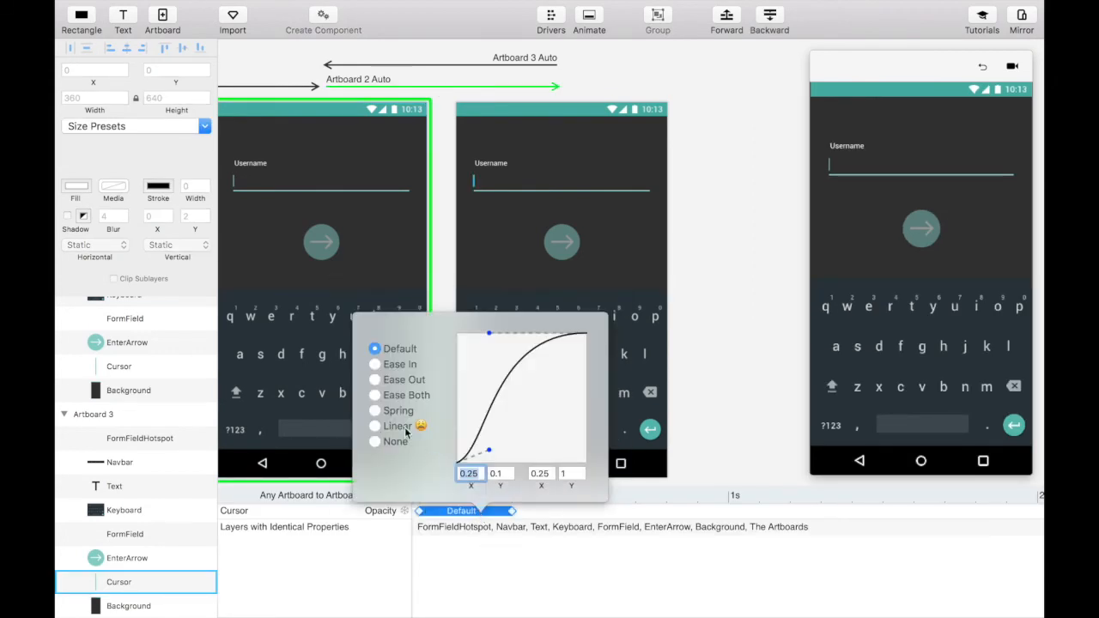
left_click(374, 395)
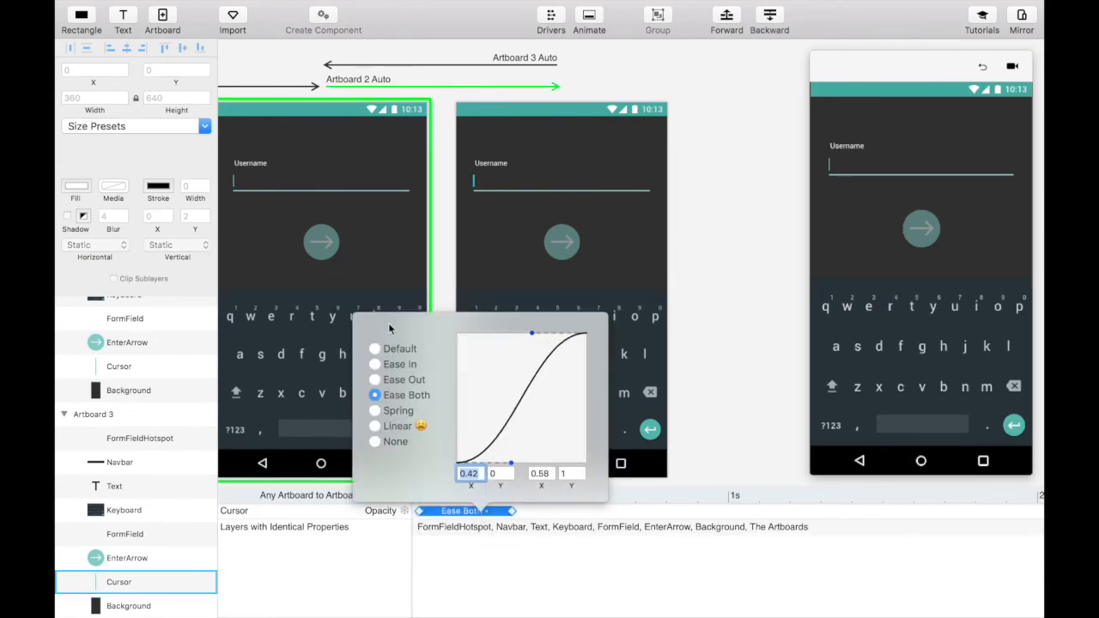